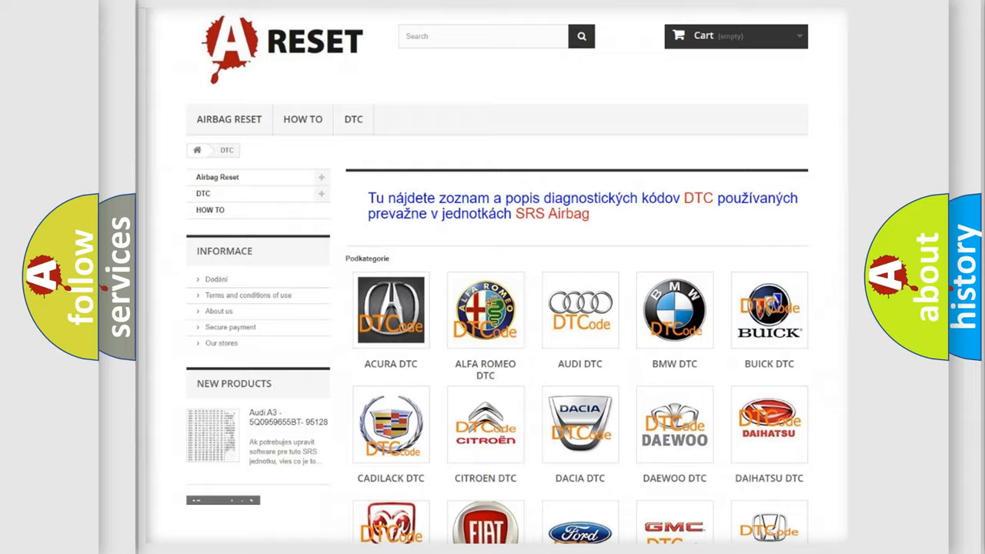
{"action": "scroll", "scroll_direction": "down", "scroll_amount": 3}
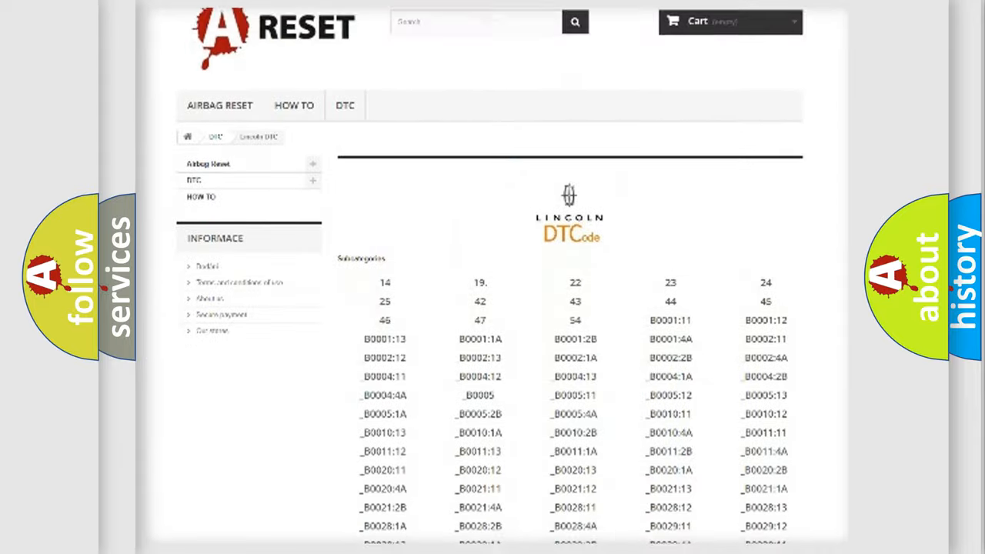
{"action": "scroll", "scroll_direction": "down", "scroll_amount": 3}
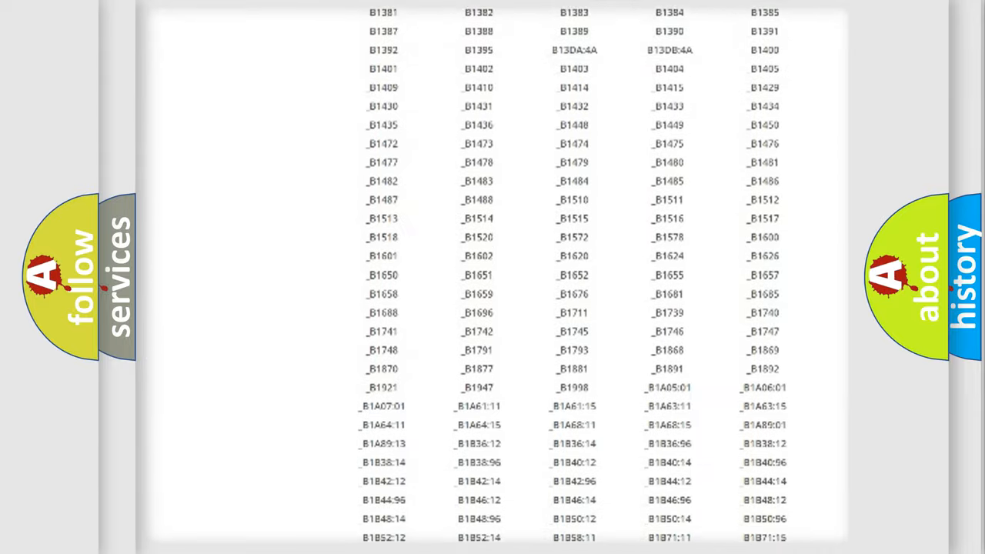